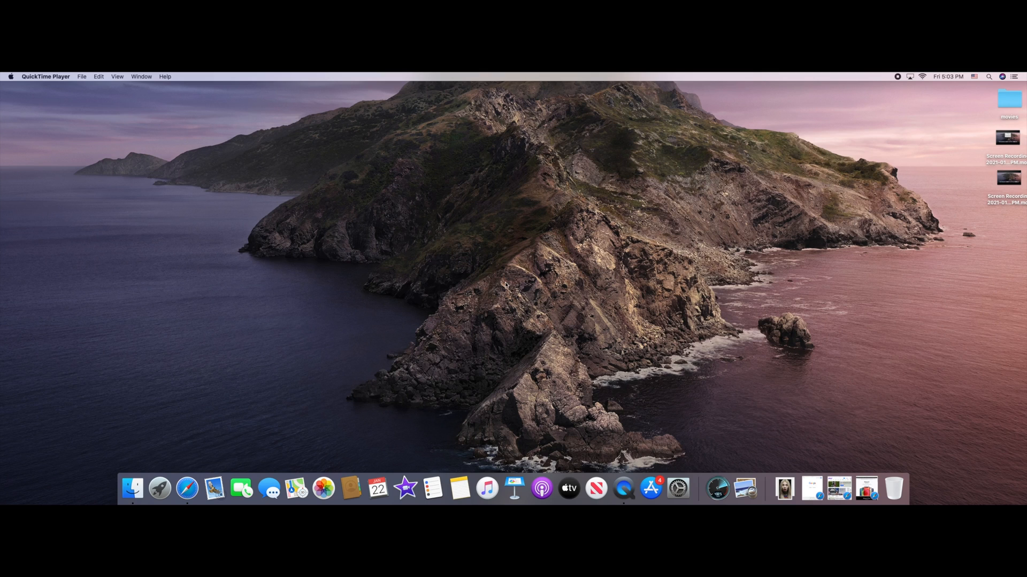
{"action": "mouse_move", "coordinate": [390, 294]}
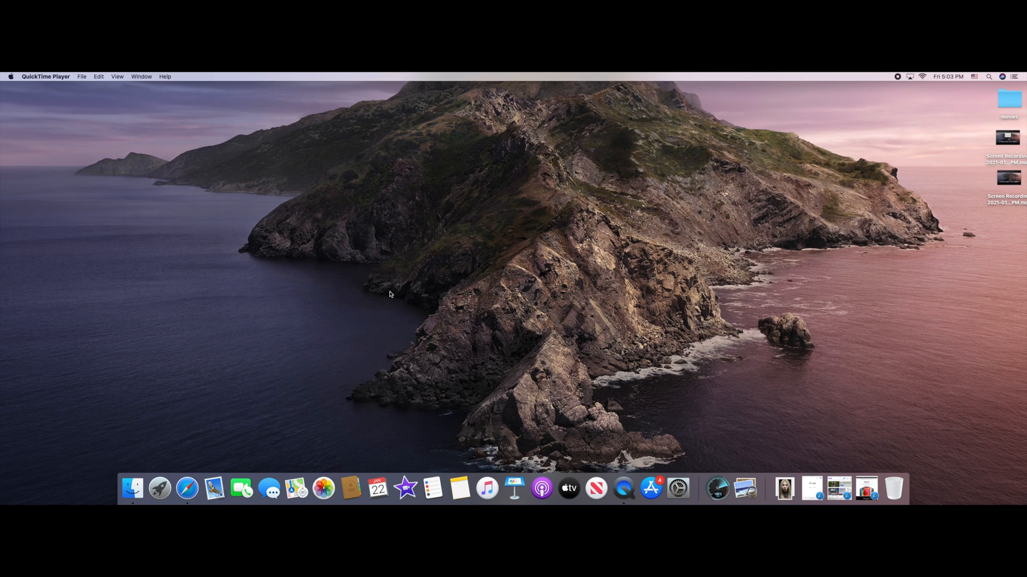
{"action": "mouse_move", "coordinate": [701, 478]}
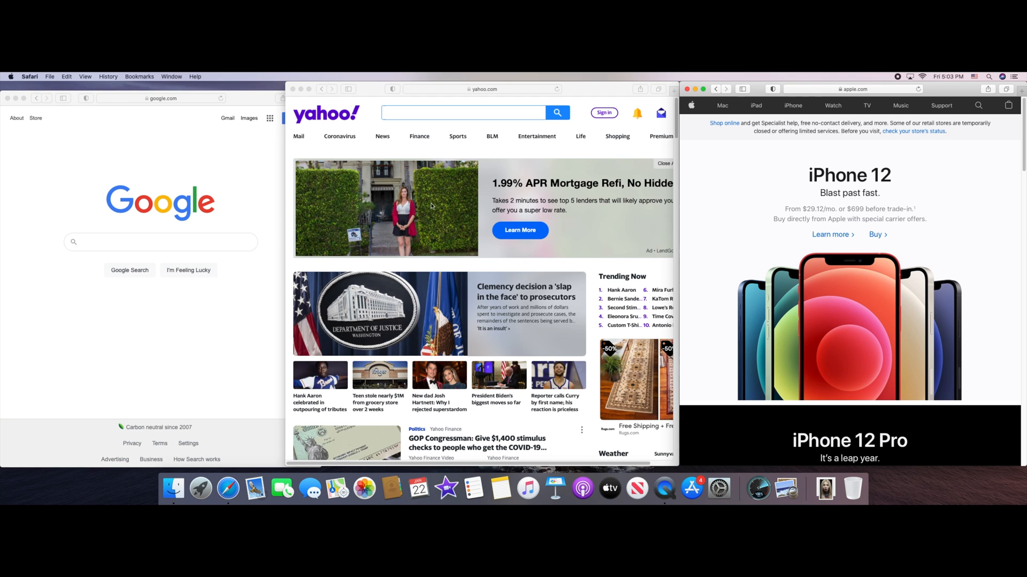
{"action": "mouse_move", "coordinate": [15, 98]}
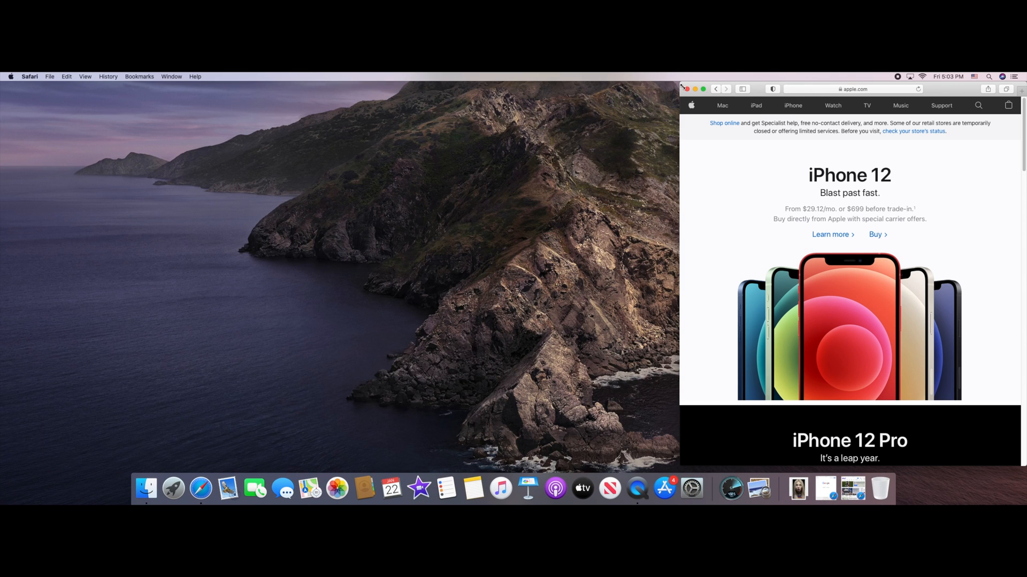
Step: Close the last Apple website window, launch iMovie and open the Mac mini editing project
{"action": "left_click", "coordinate": [688, 88]}
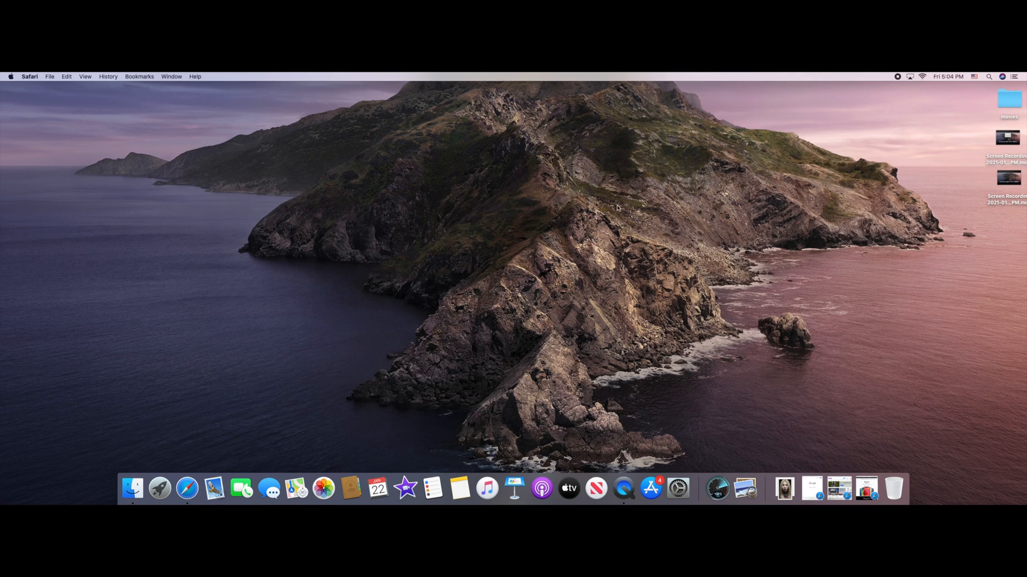
{"action": "mouse_move", "coordinate": [405, 487]}
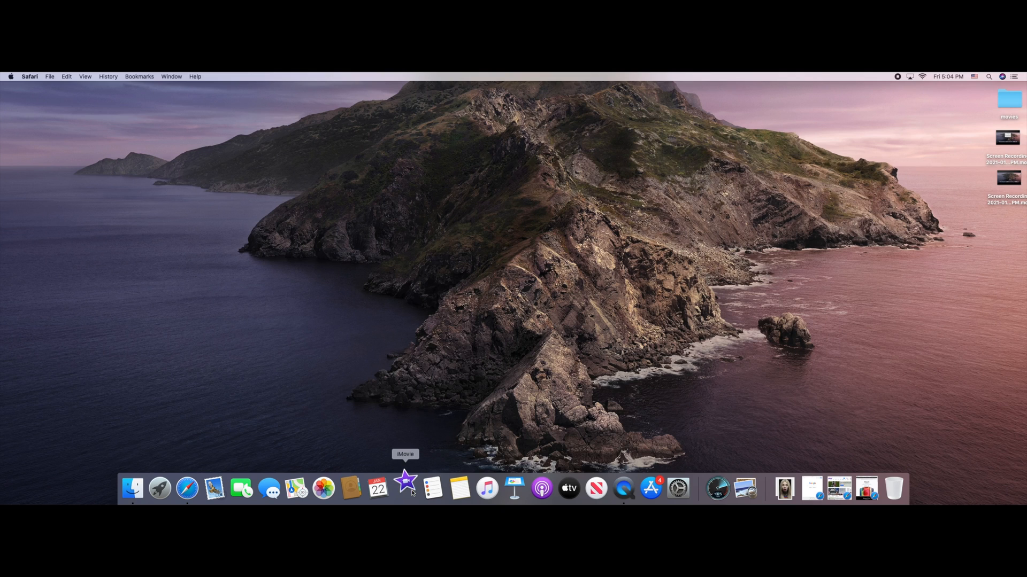
{"action": "left_click", "coordinate": [404, 488]}
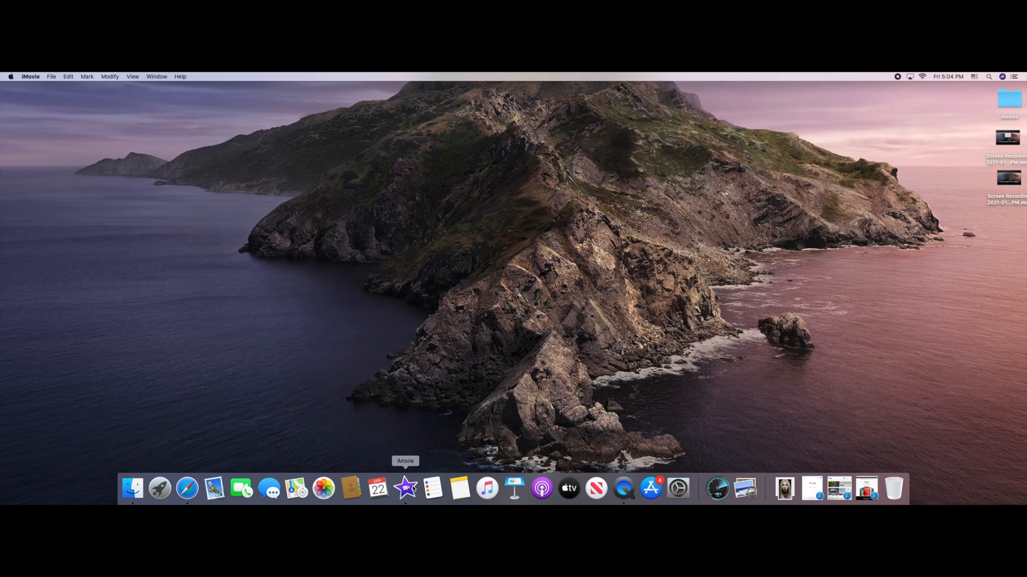
{"action": "left_click", "coordinate": [406, 488]}
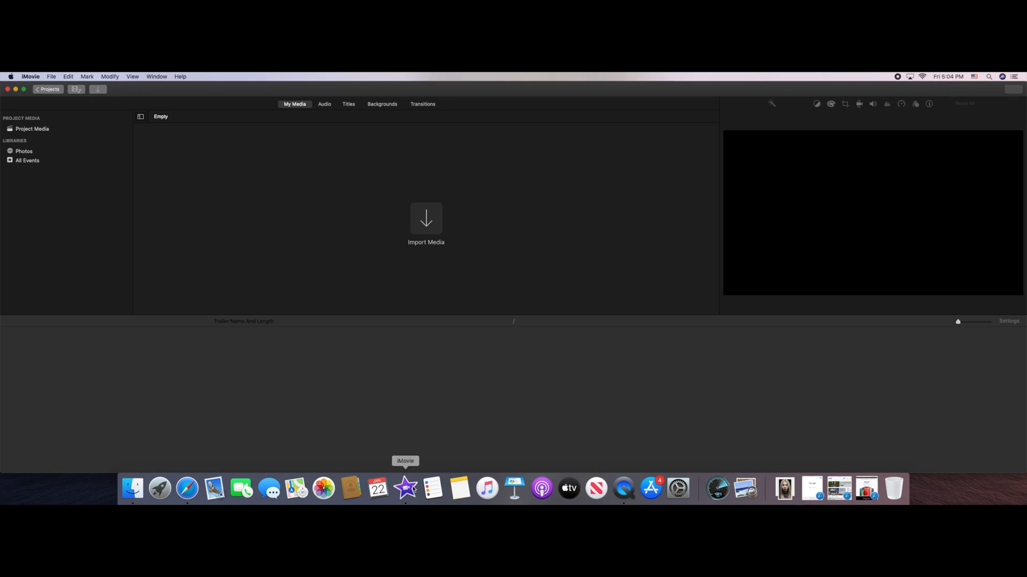
{"action": "mouse_move", "coordinate": [402, 326]}
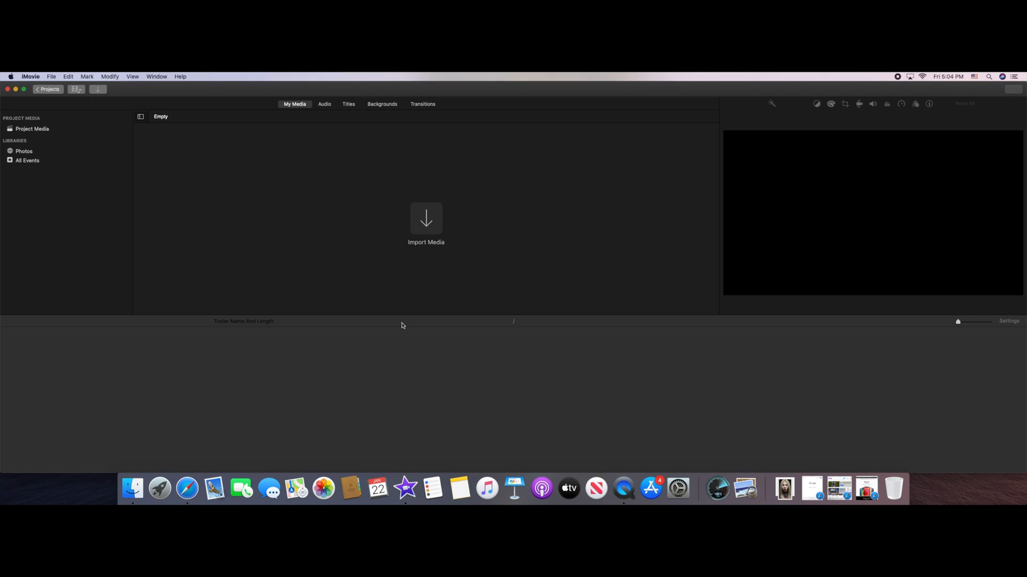
{"action": "left_click", "coordinate": [348, 105]}
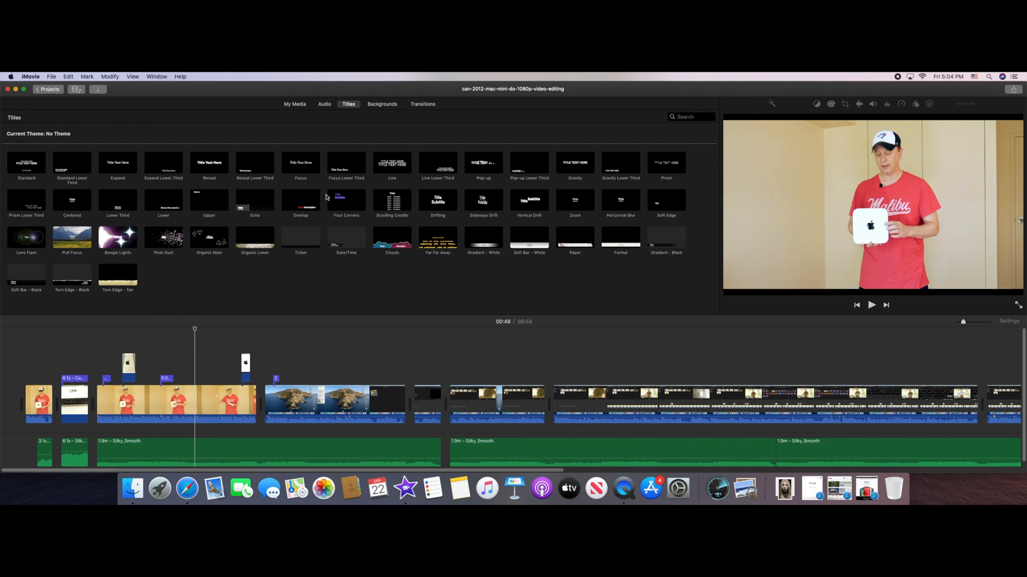
{"action": "mouse_move", "coordinate": [346, 201]}
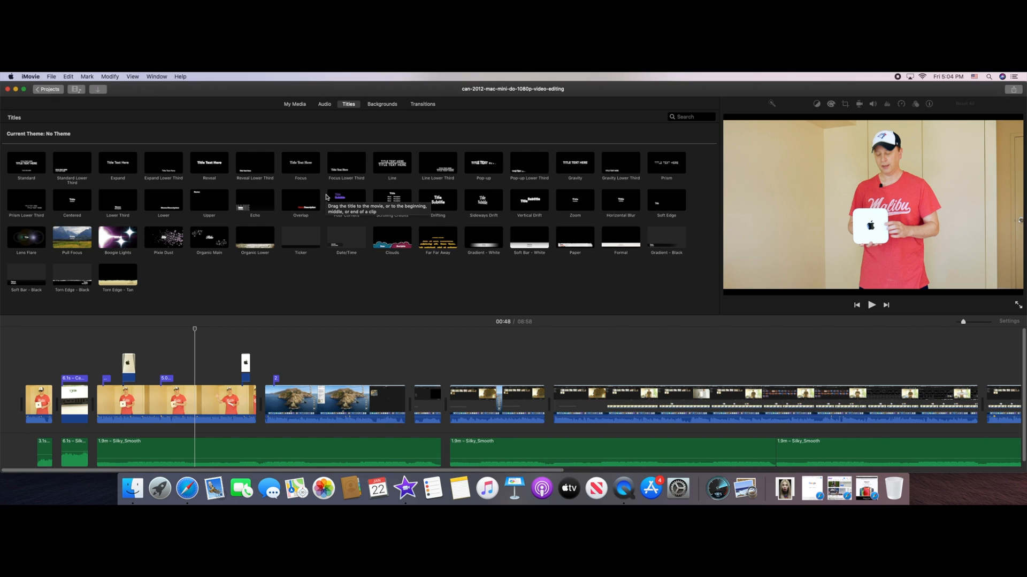
{"action": "mouse_move", "coordinate": [502, 208]}
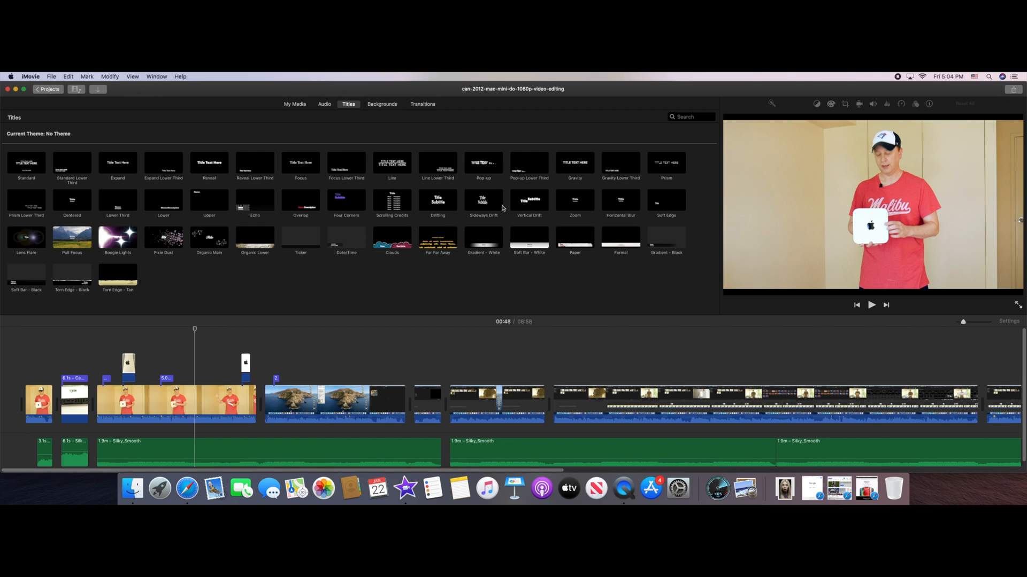
{"action": "mouse_move", "coordinate": [493, 254]}
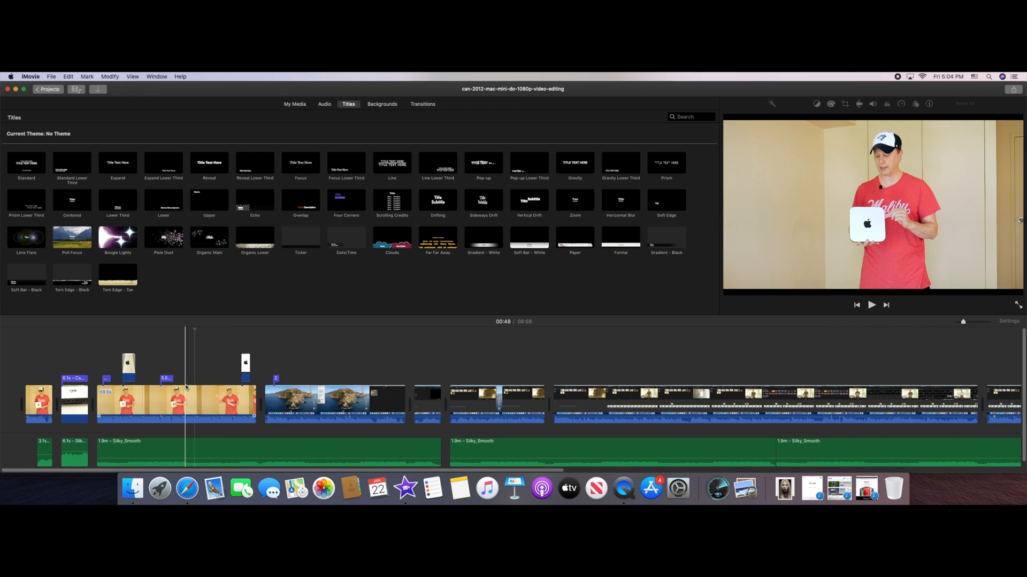
Step: Skim the timeline: presenter clip, Mac mini close-up, macOS desktop clip and other moments
{"action": "left_click", "coordinate": [218, 405]}
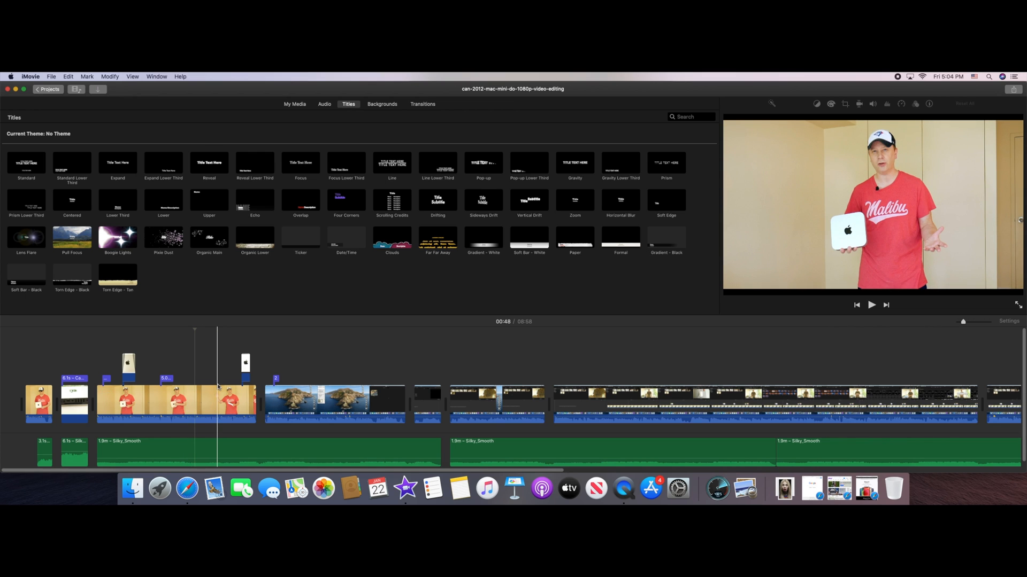
{"action": "left_click", "coordinate": [240, 393]}
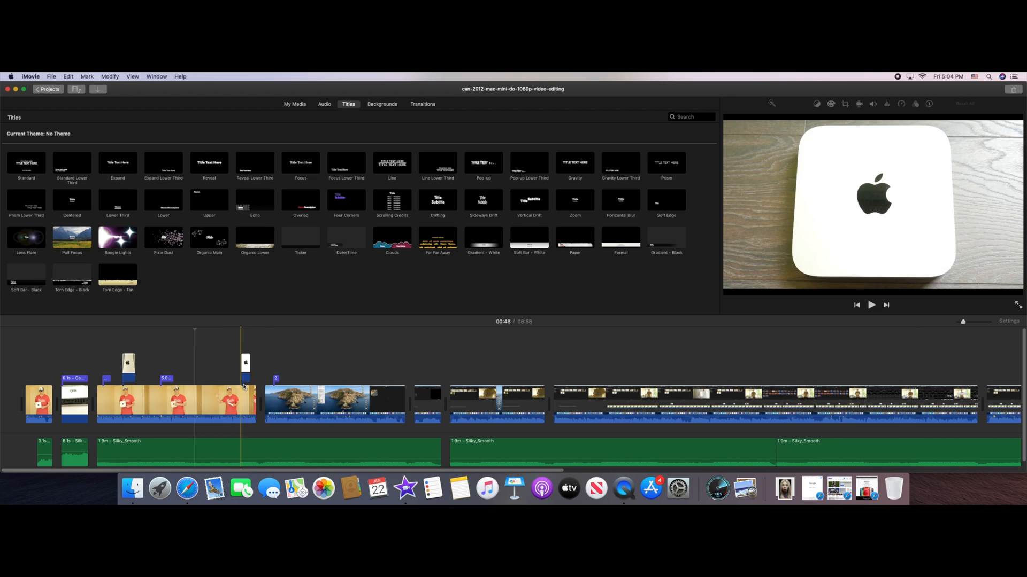
{"action": "left_click", "coordinate": [307, 404]}
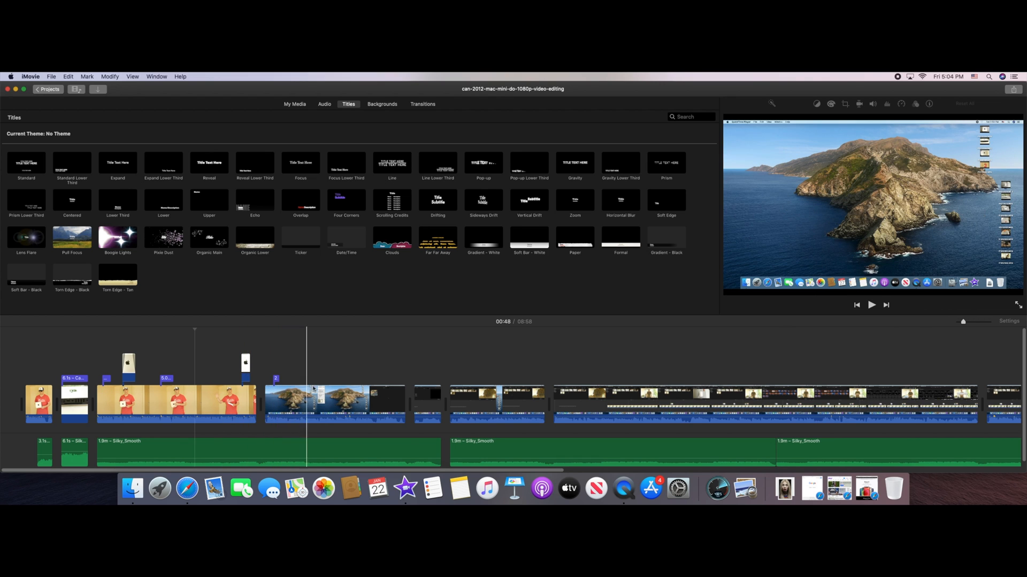
{"action": "left_click", "coordinate": [114, 402]}
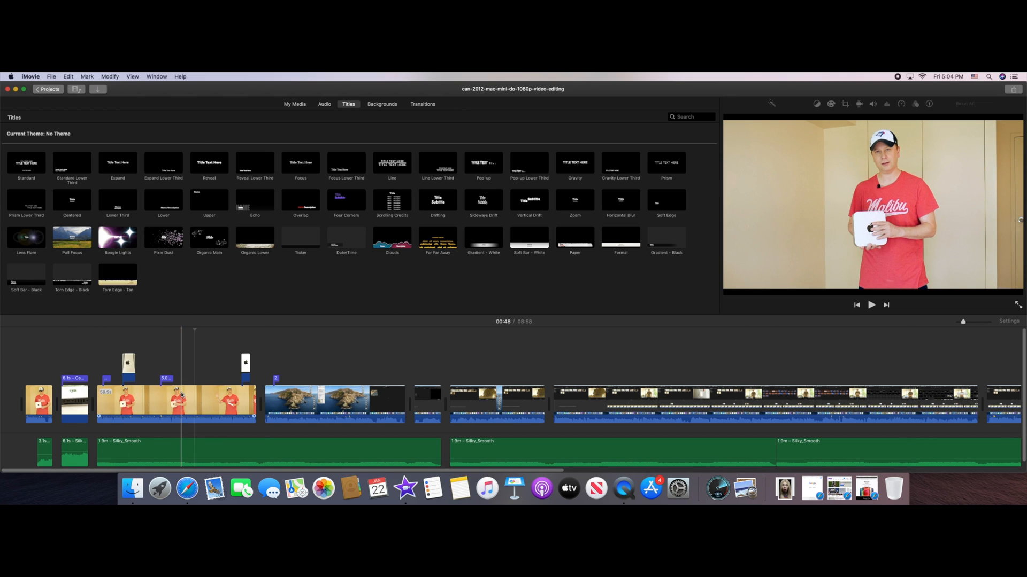
{"action": "left_click", "coordinate": [265, 405]}
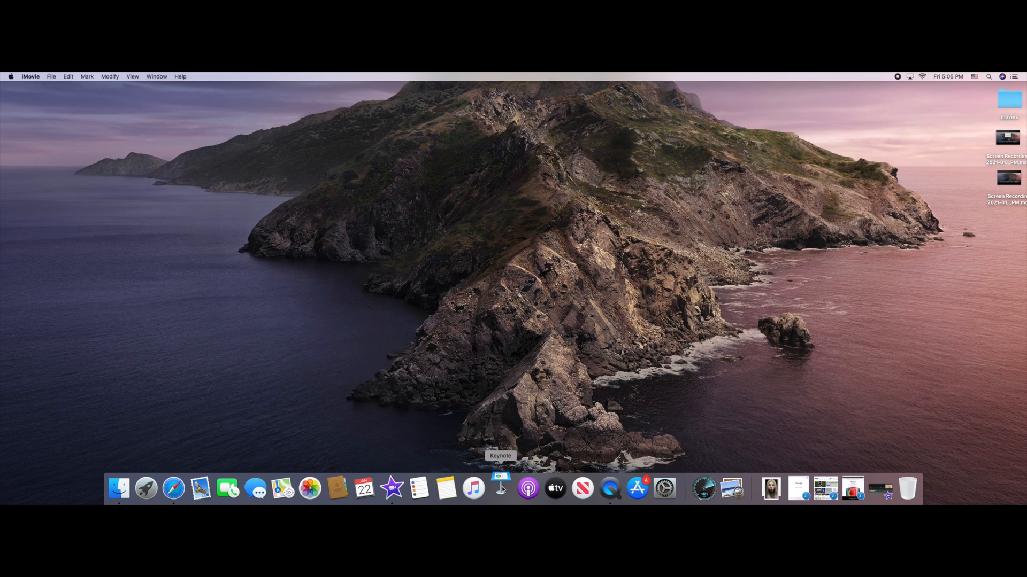
{"action": "left_click", "coordinate": [501, 487]}
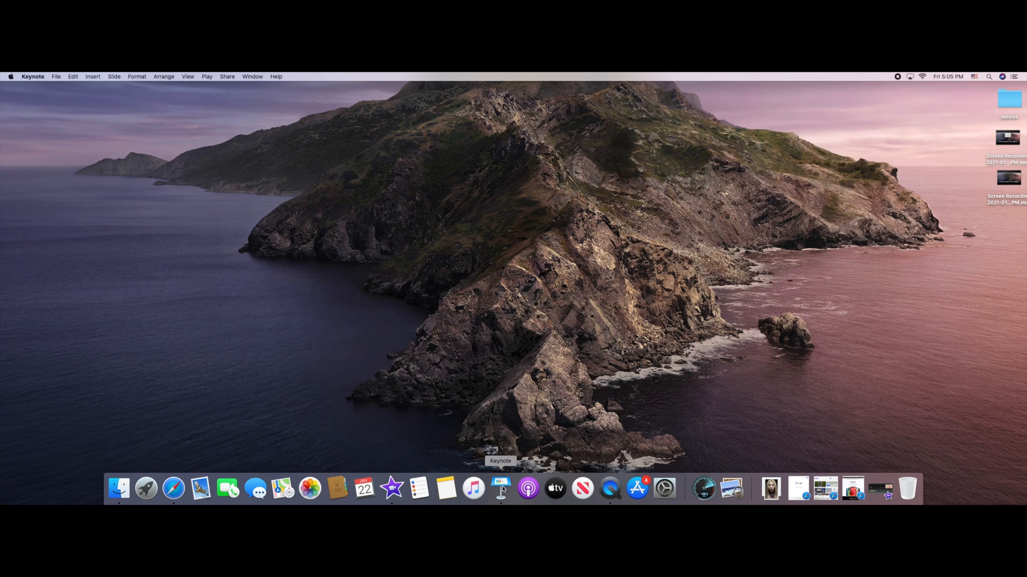
{"action": "left_click", "coordinate": [501, 488]}
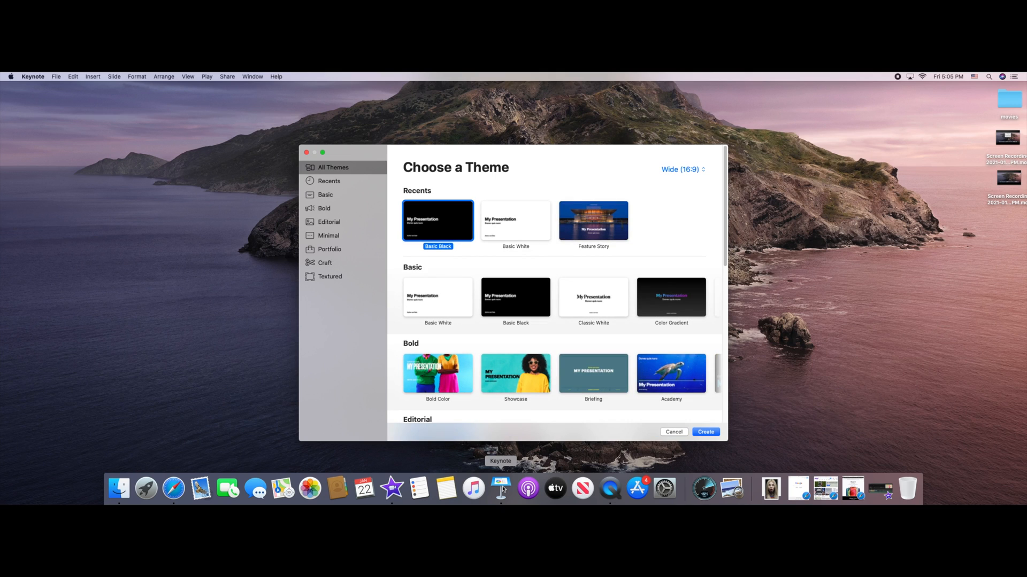
{"action": "mouse_move", "coordinate": [34, 78]}
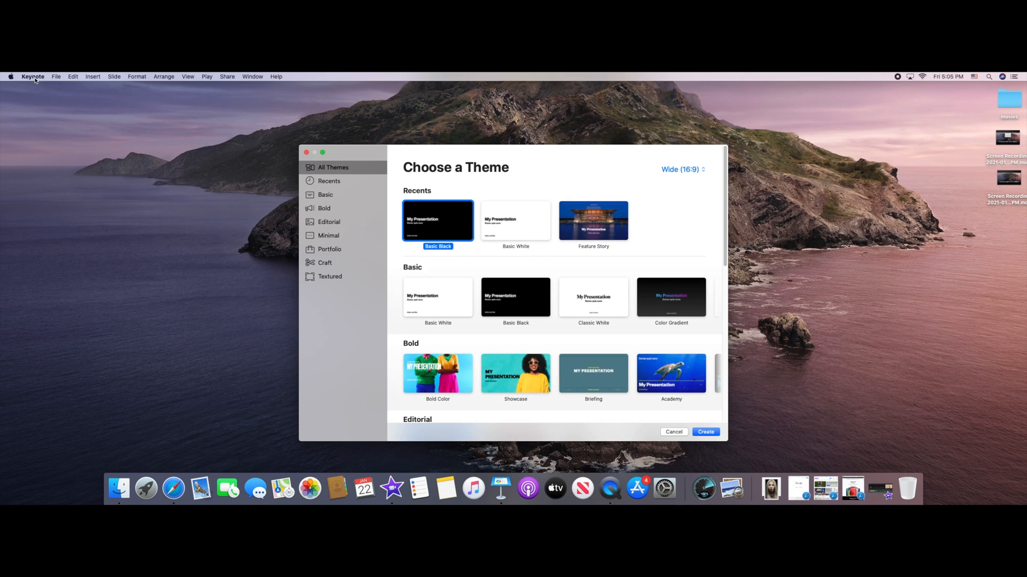
{"action": "left_click", "coordinate": [674, 432]}
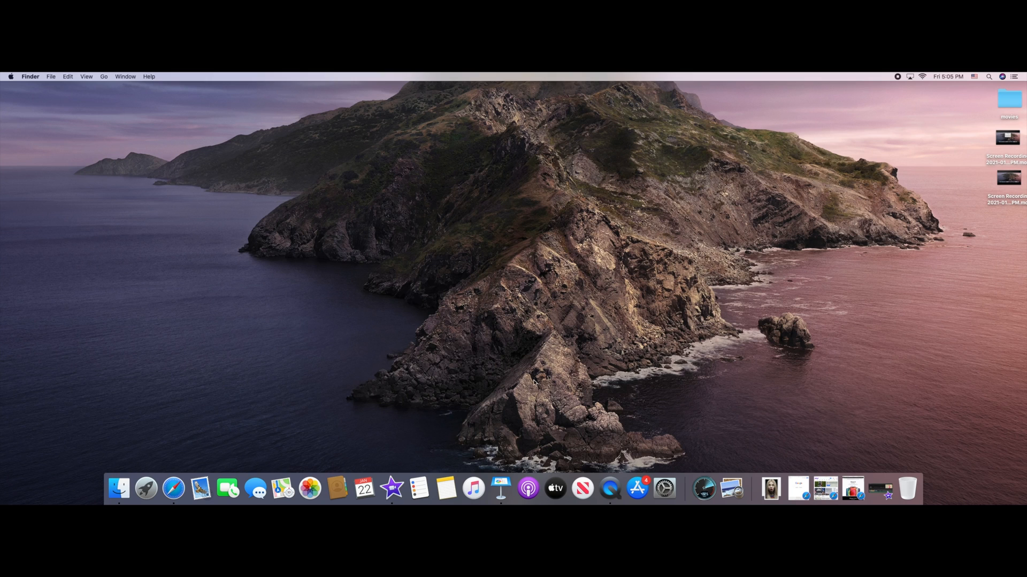
{"action": "mouse_move", "coordinate": [501, 488]}
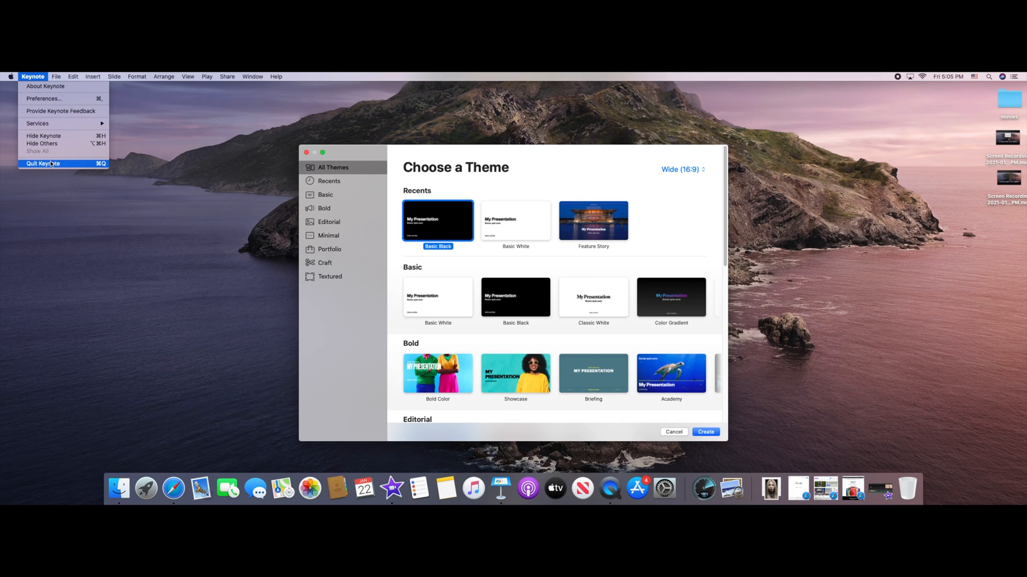
{"action": "left_click", "coordinate": [43, 163]}
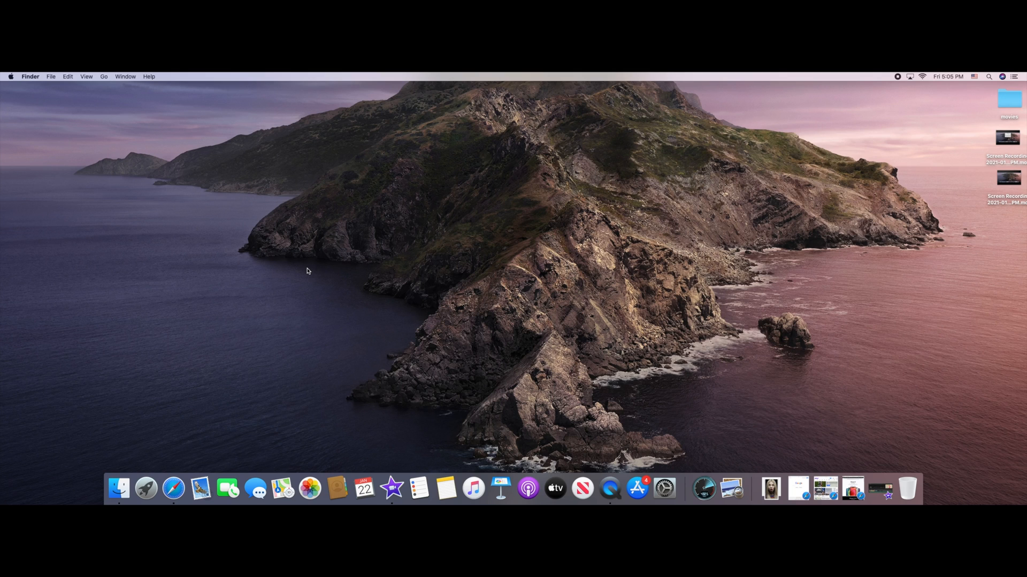
{"action": "mouse_move", "coordinate": [423, 315]}
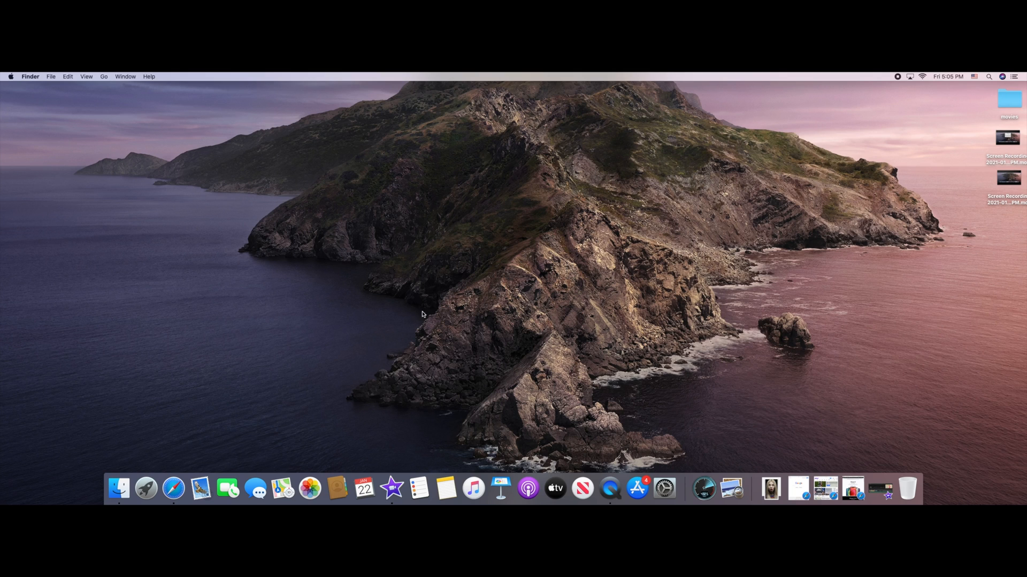
{"action": "mouse_move", "coordinate": [703, 488]}
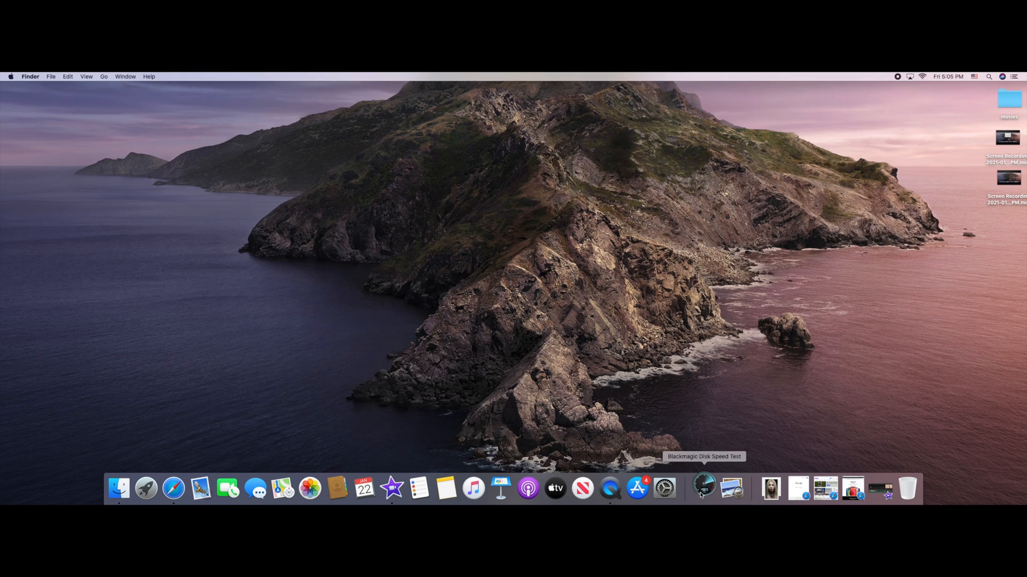
{"action": "left_click", "coordinate": [704, 487]}
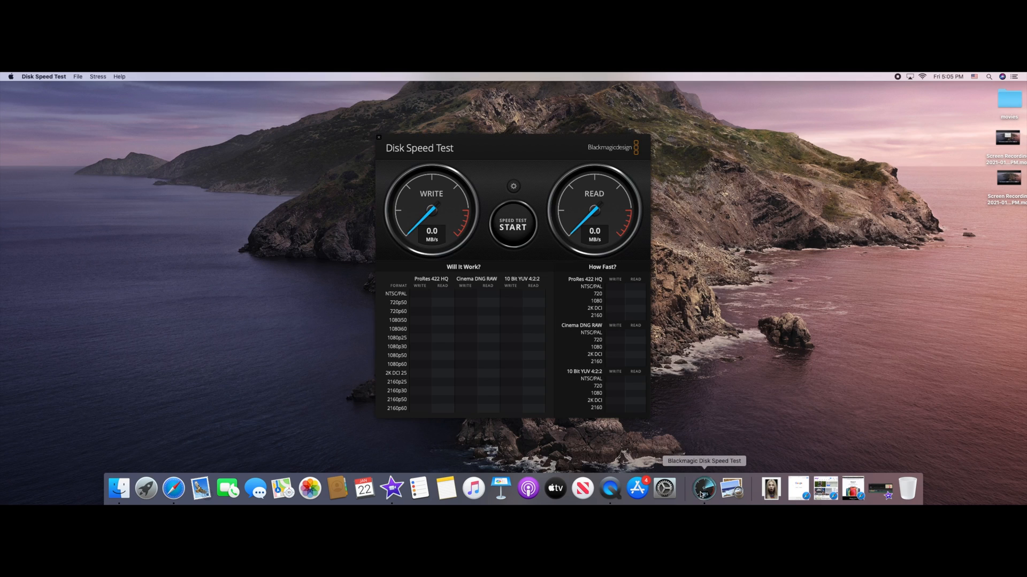
{"action": "mouse_move", "coordinate": [589, 329]}
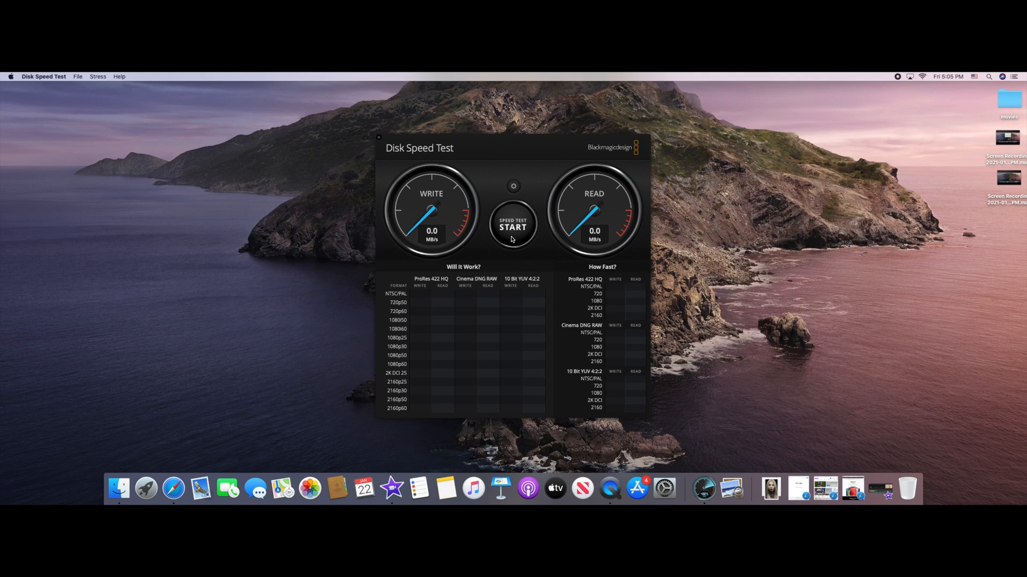
{"action": "left_click", "coordinate": [513, 226]}
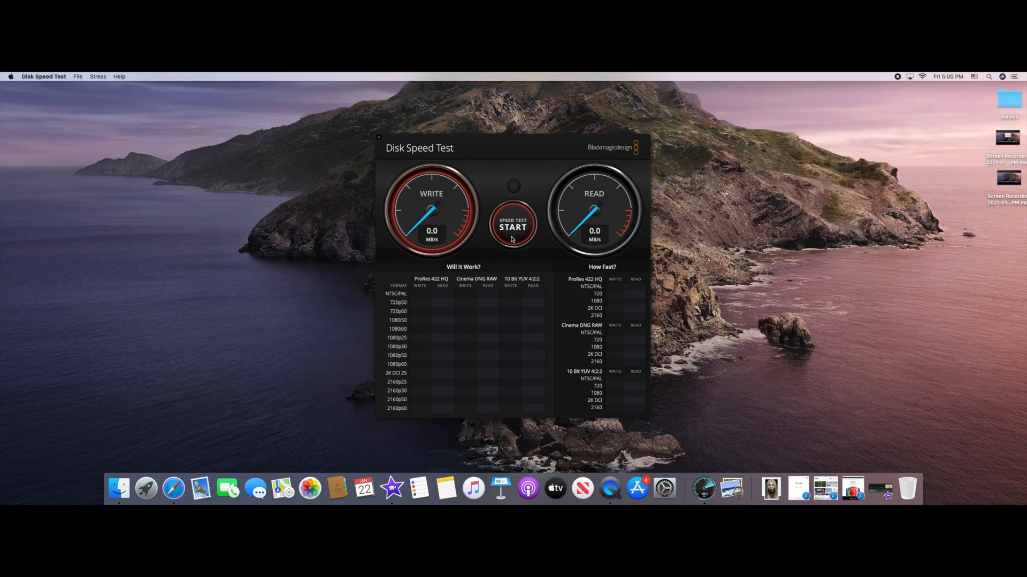
{"action": "left_click", "coordinate": [512, 226]}
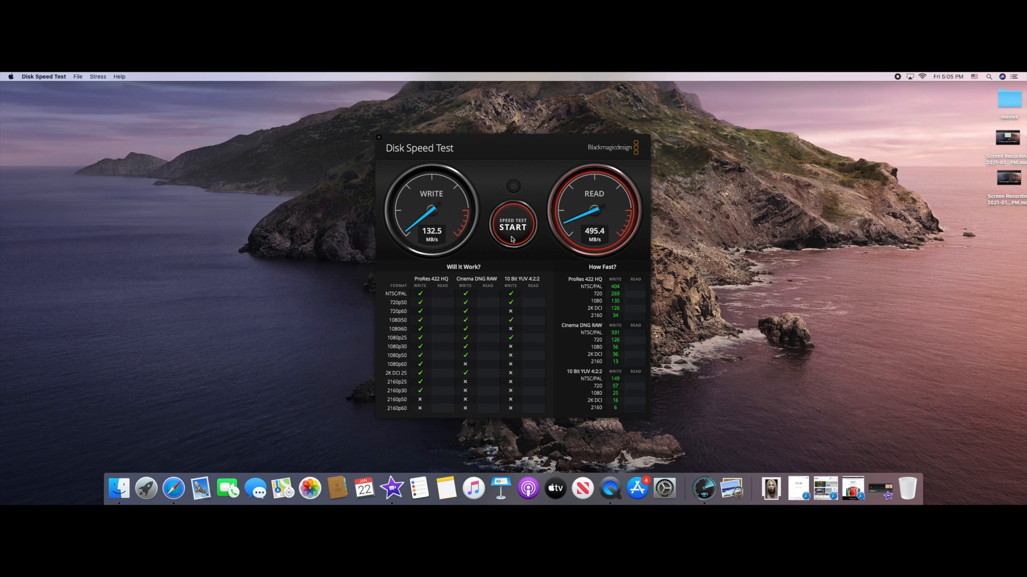
{"action": "left_click", "coordinate": [512, 227]}
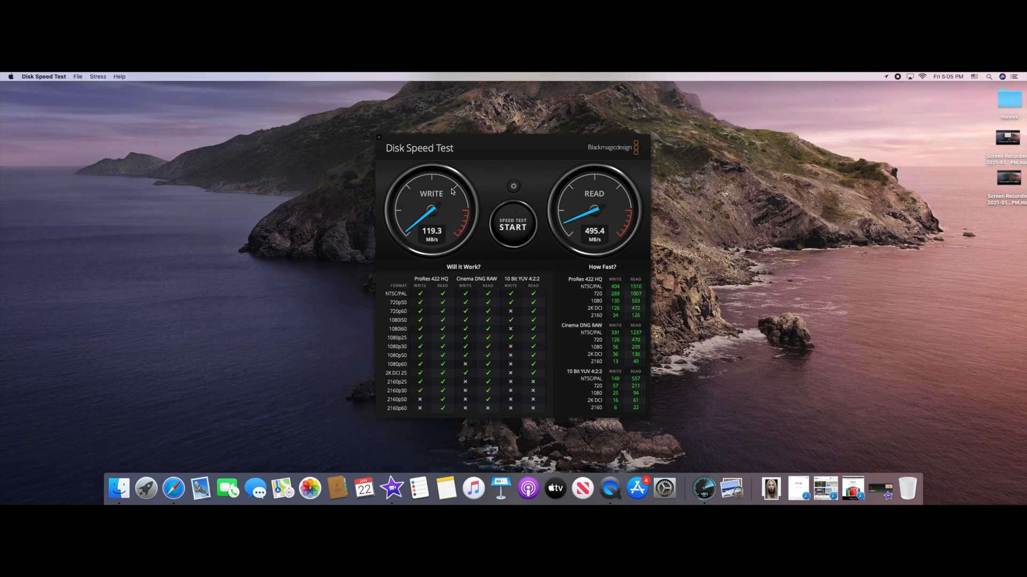
{"action": "mouse_move", "coordinate": [423, 226]}
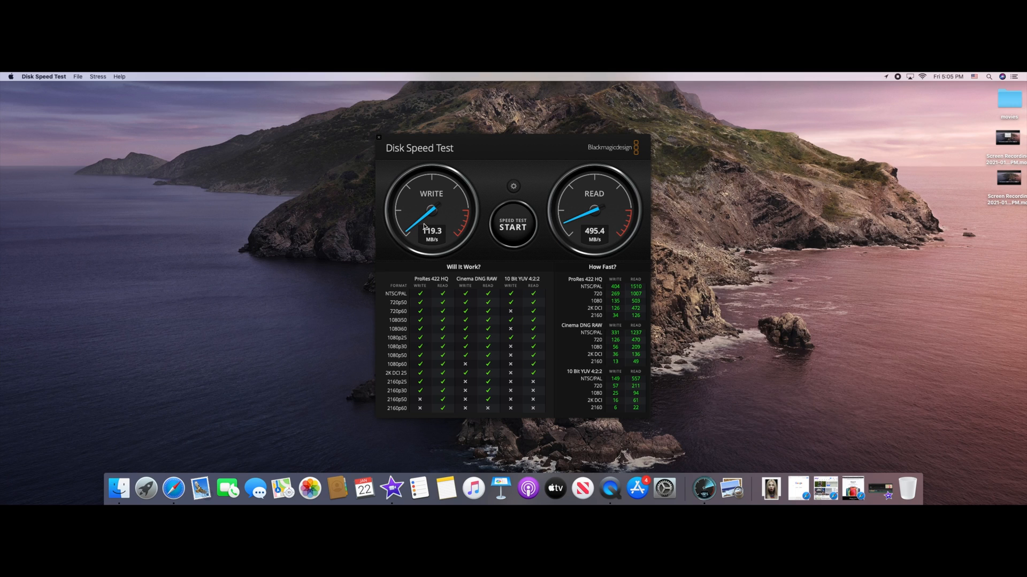
{"action": "mouse_move", "coordinate": [380, 141]}
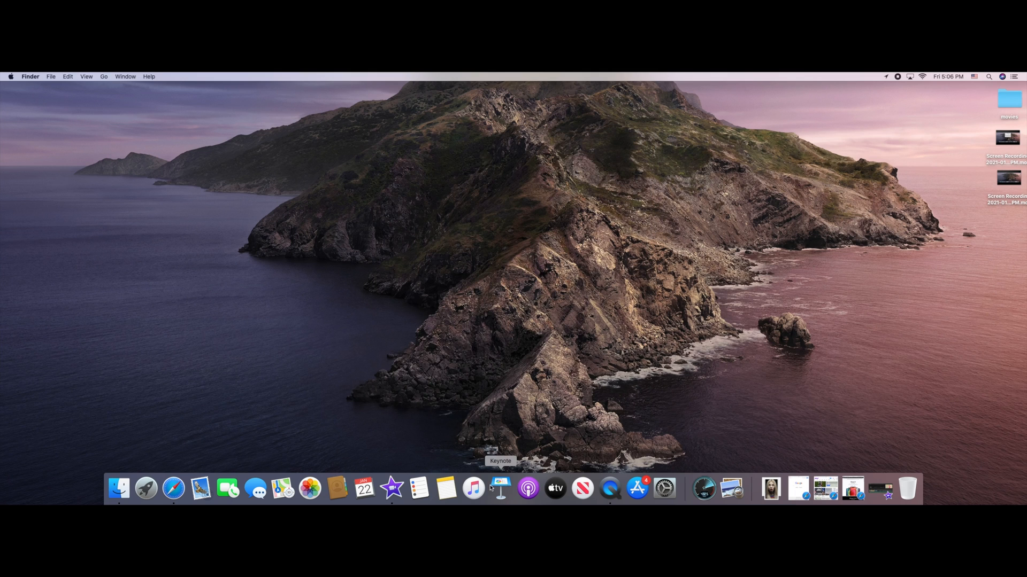
Step: Launch Keynote and create a new presentation with the Basic Black theme
{"action": "left_click", "coordinate": [499, 487]}
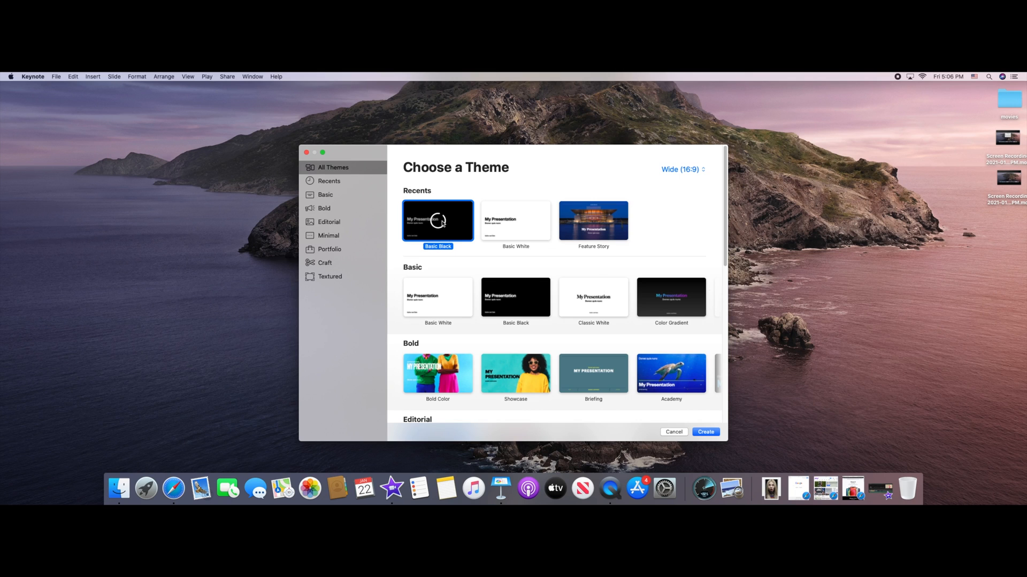
{"action": "left_click", "coordinate": [705, 431]}
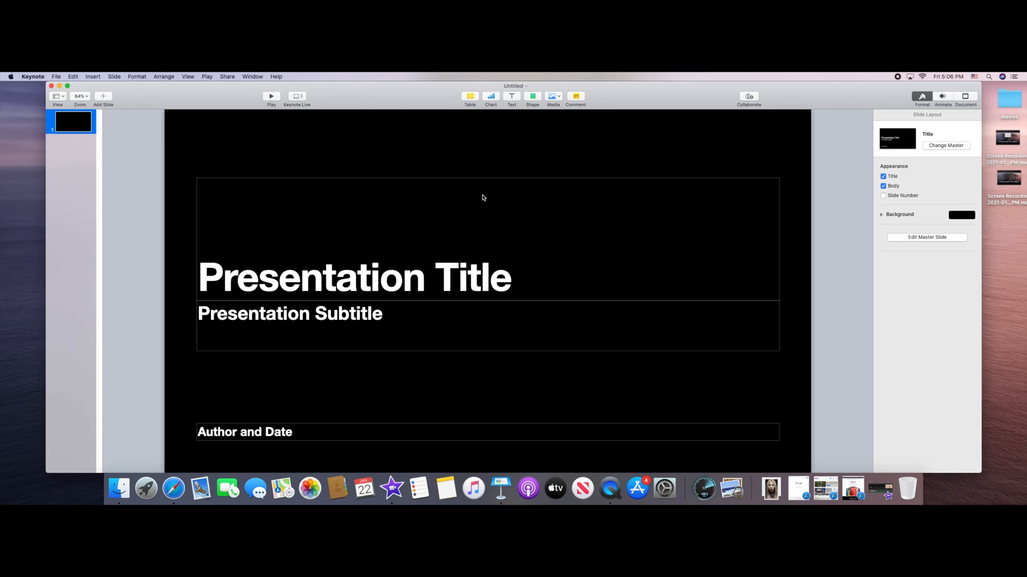
{"action": "mouse_move", "coordinate": [424, 282]}
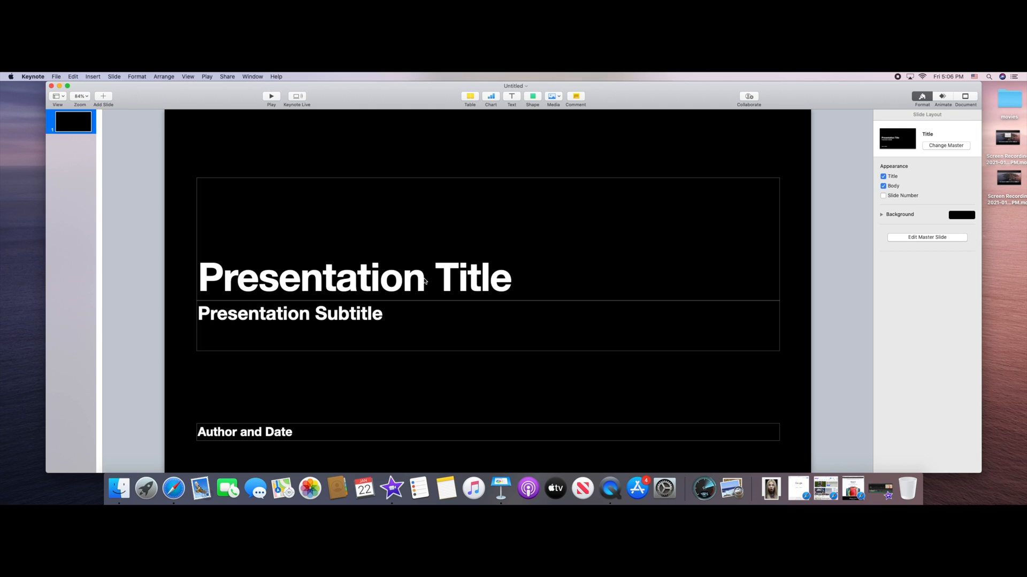